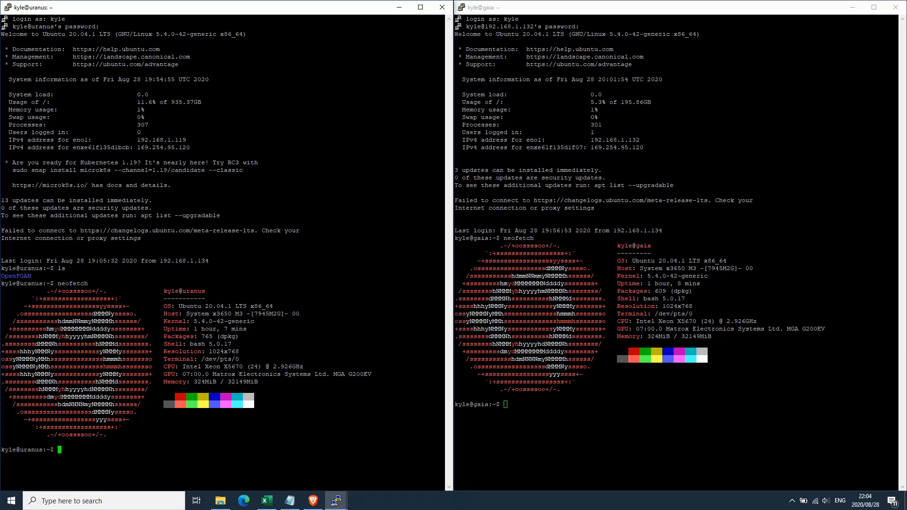
Step: Open the OpenFOAM v2006 release notes and follow 'more...' under New pre-compiled packages
{"action": "type", "text": "htop"}
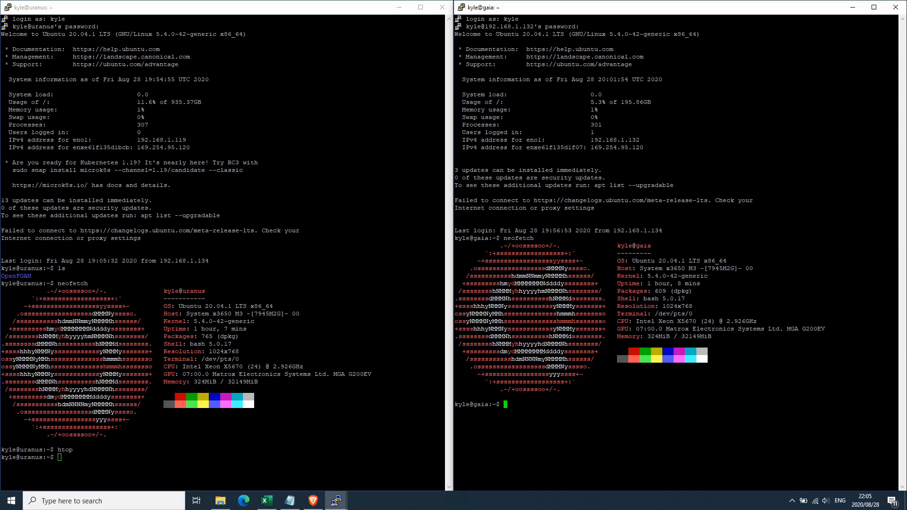
{"action": "mouse_move", "coordinate": [610, 14]}
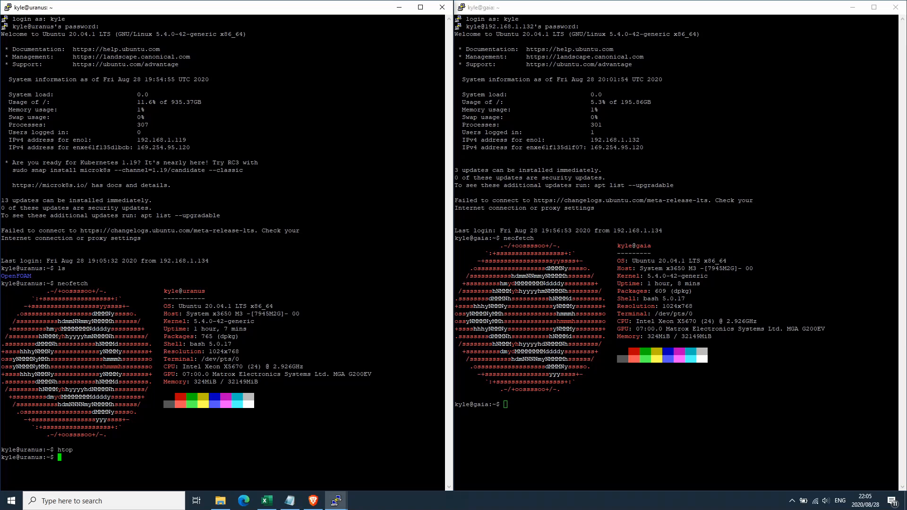
{"action": "mouse_move", "coordinate": [455, 417]}
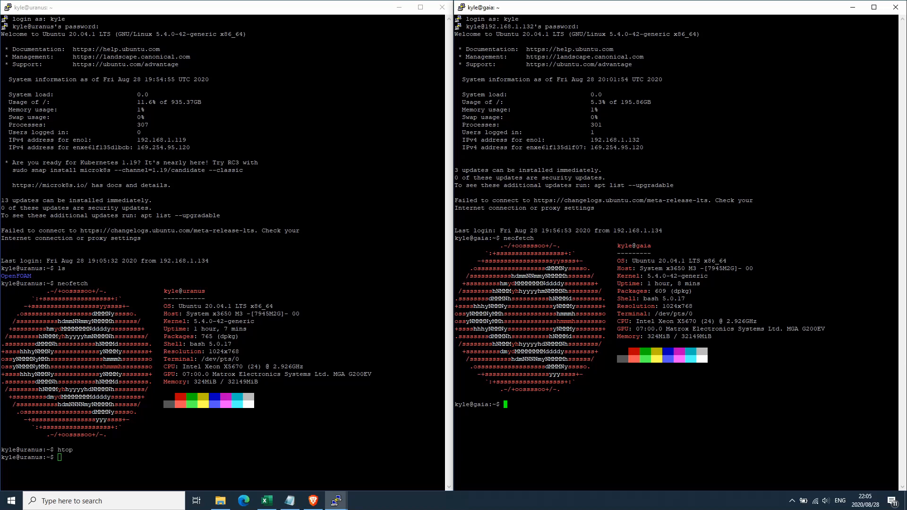
{"action": "left_click", "coordinate": [243, 501]}
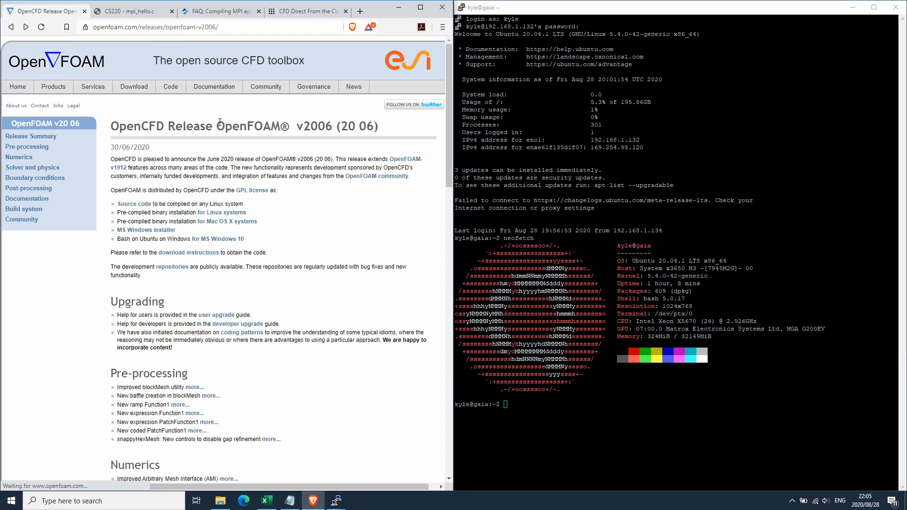
{"action": "scroll", "scroll_direction": "down", "scroll_amount": 3}
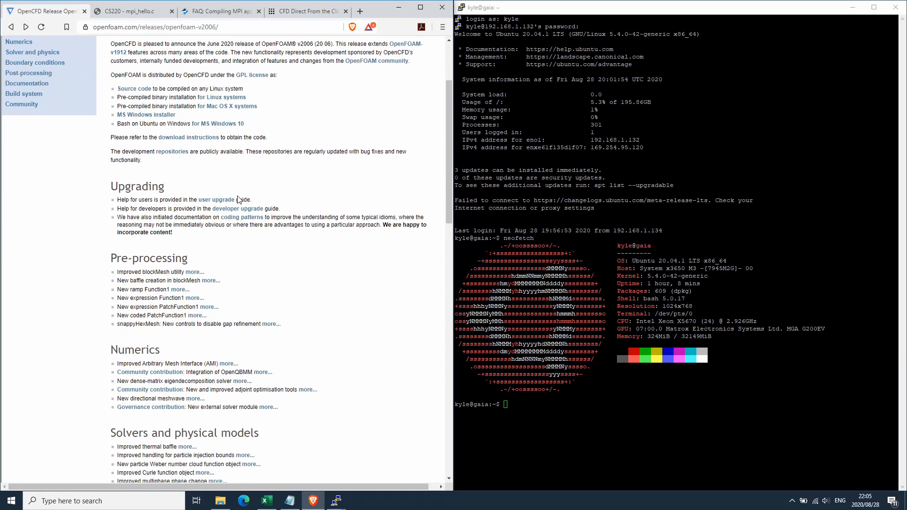
{"action": "scroll", "scroll_direction": "down", "scroll_amount": 3}
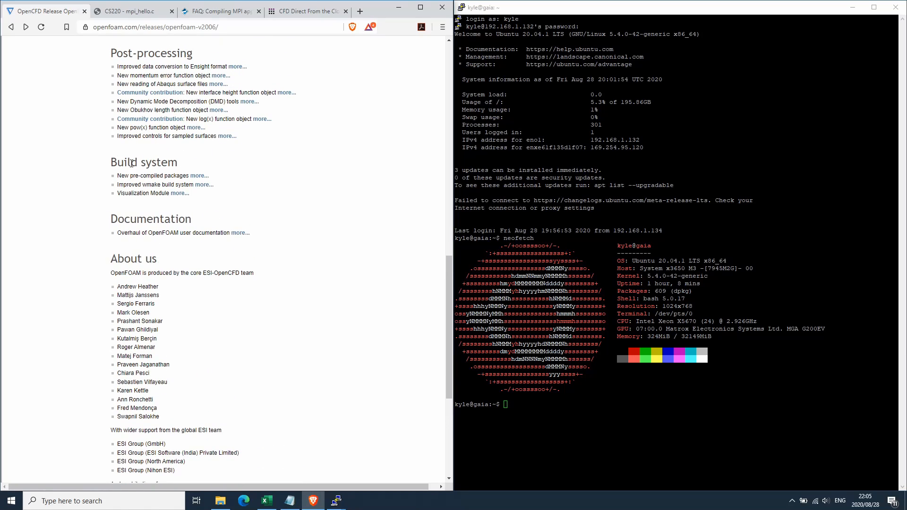
{"action": "left_click", "coordinate": [199, 176]}
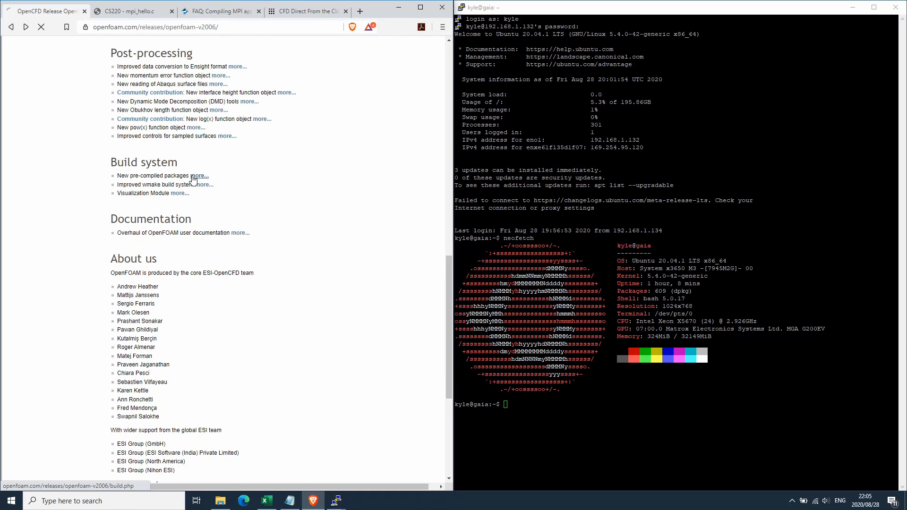
{"action": "left_click", "coordinate": [198, 176]}
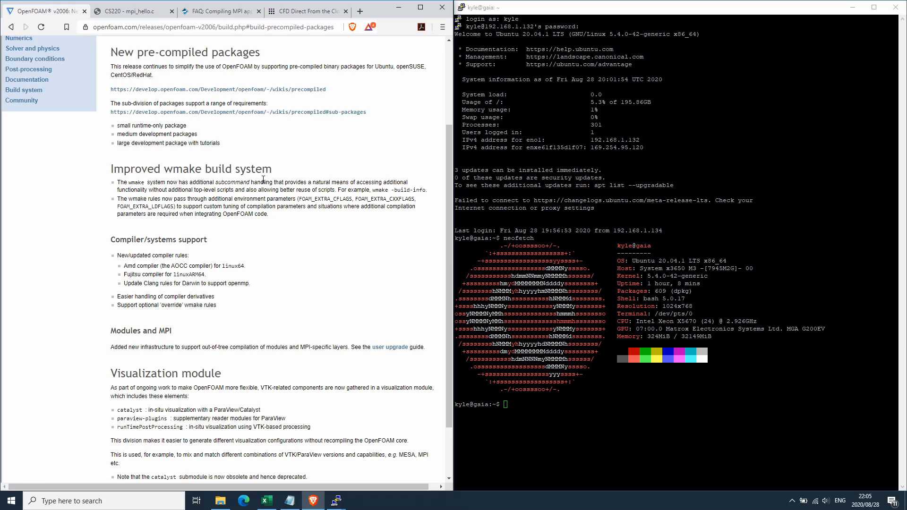
Step: Follow the precompiled packages wiki link listing Debian/Ubuntu, openSUSE and CentOS
{"action": "scroll", "scroll_direction": "up", "scroll_amount": 3}
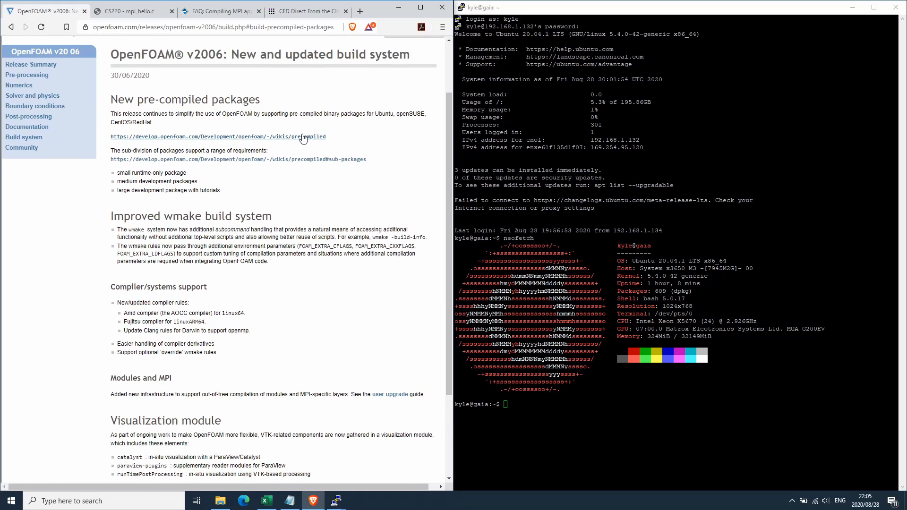
{"action": "left_click", "coordinate": [217, 136]}
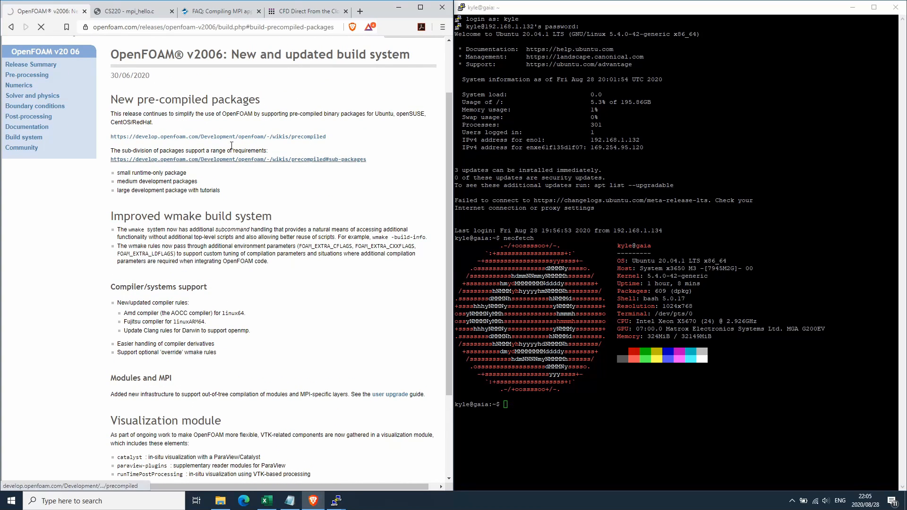
{"action": "left_click", "coordinate": [218, 136]}
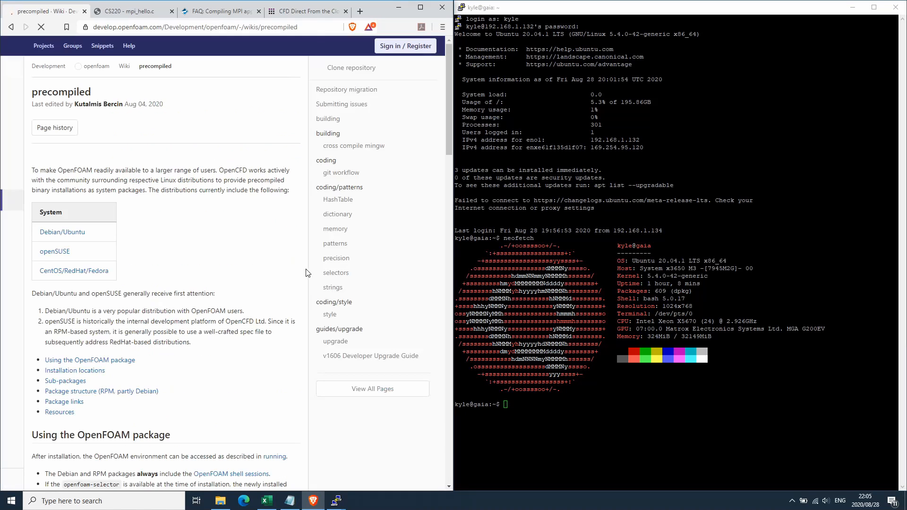
{"action": "mouse_move", "coordinate": [178, 267]}
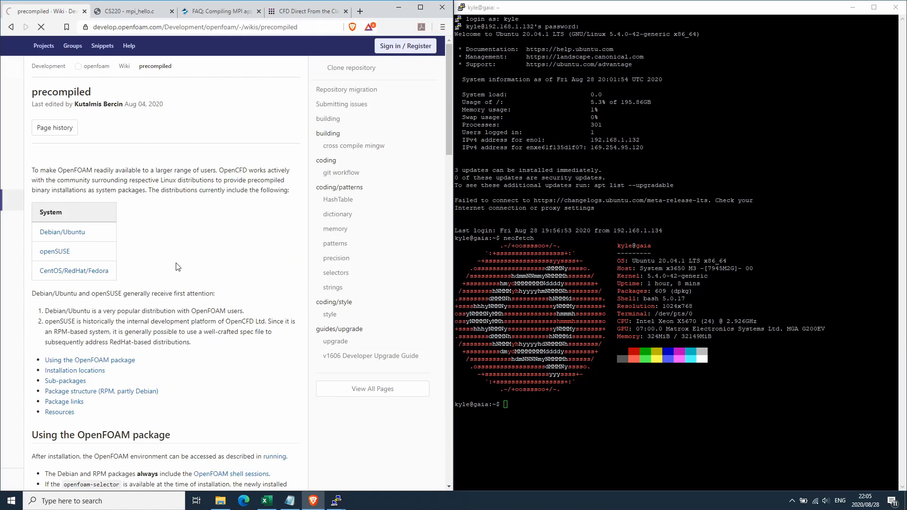
Step: Open the Debian/Ubuntu packages page and select the curl add-debian-repo.sh command
{"action": "left_click", "coordinate": [63, 232]}
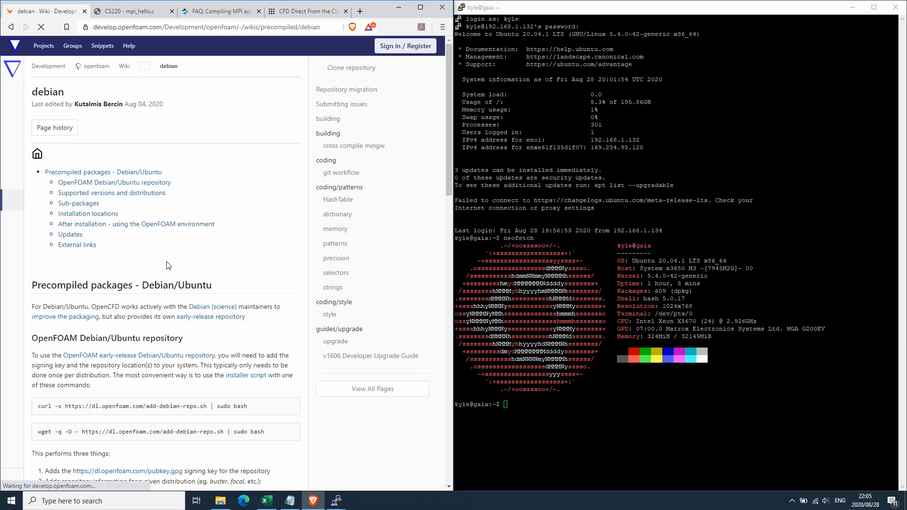
{"action": "scroll", "scroll_direction": "down", "scroll_amount": 3}
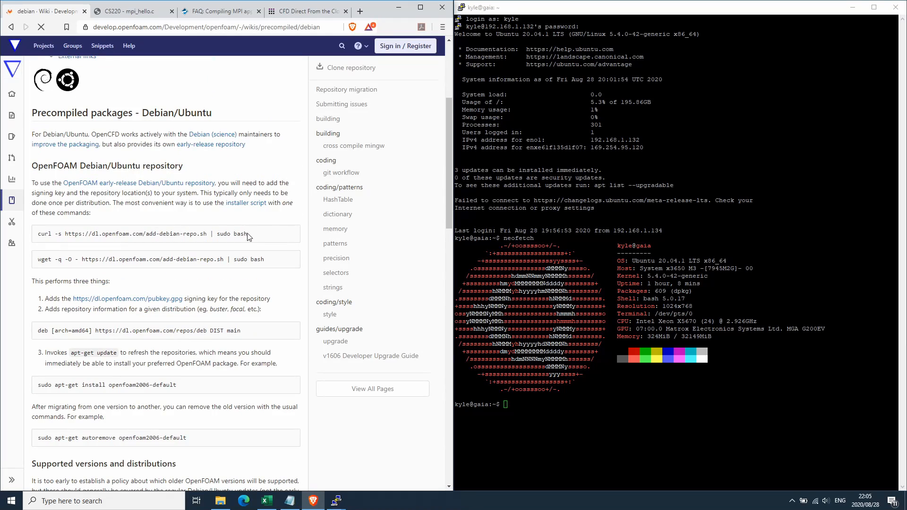
{"action": "triple_click", "coordinate": [139, 234]}
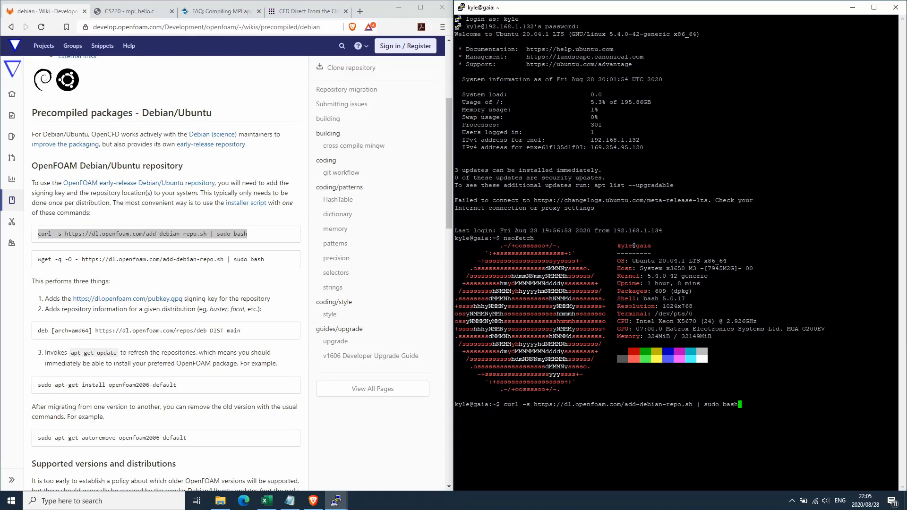
Step: Run the pasted OpenFOAM repository setup script on gaia until it reports the repository is set up
{"action": "key", "text": "Return"}
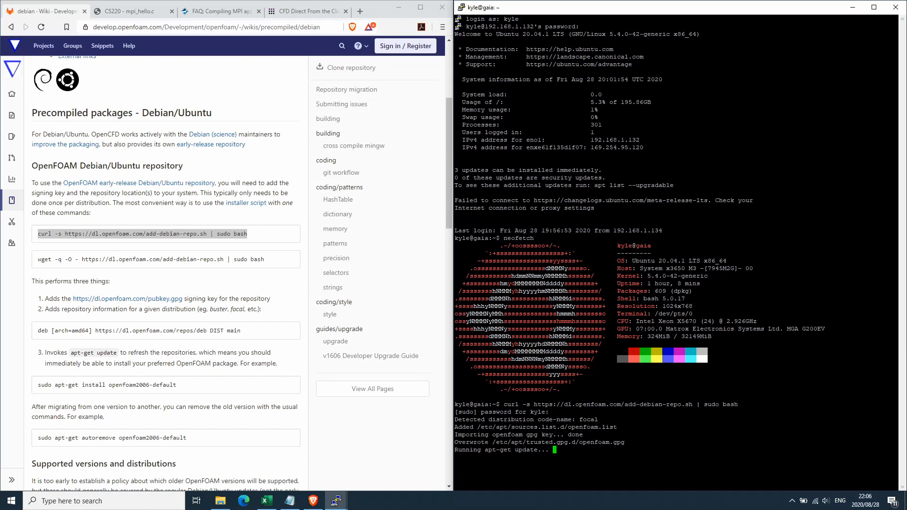
{"action": "mouse_move", "coordinate": [369, 361]}
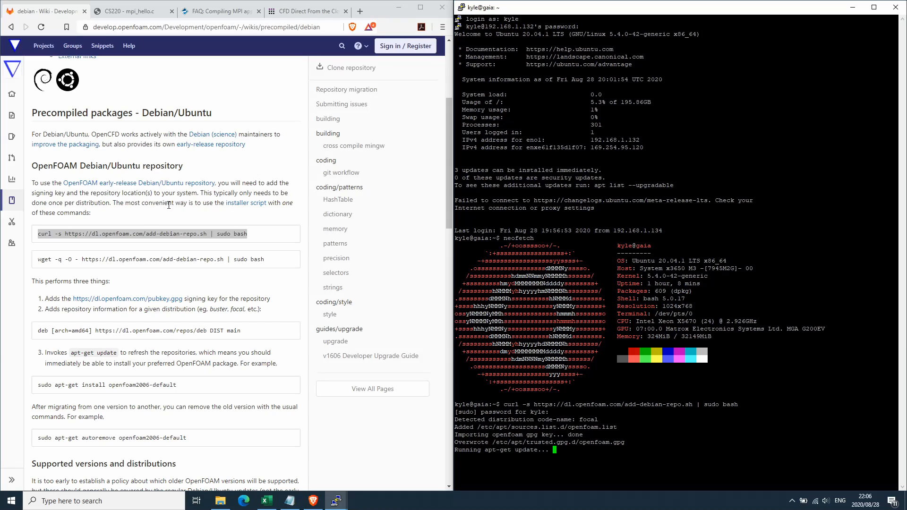
{"action": "mouse_move", "coordinate": [74, 226]}
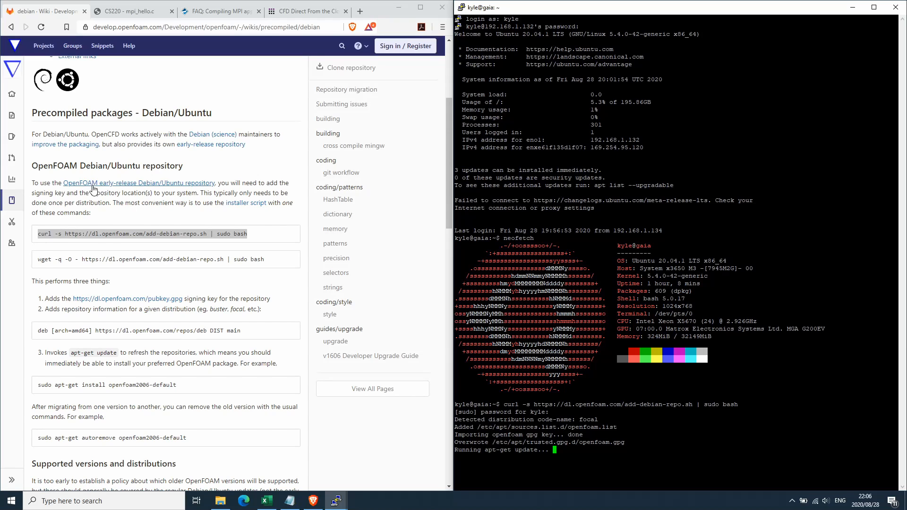
{"action": "mouse_move", "coordinate": [163, 380]}
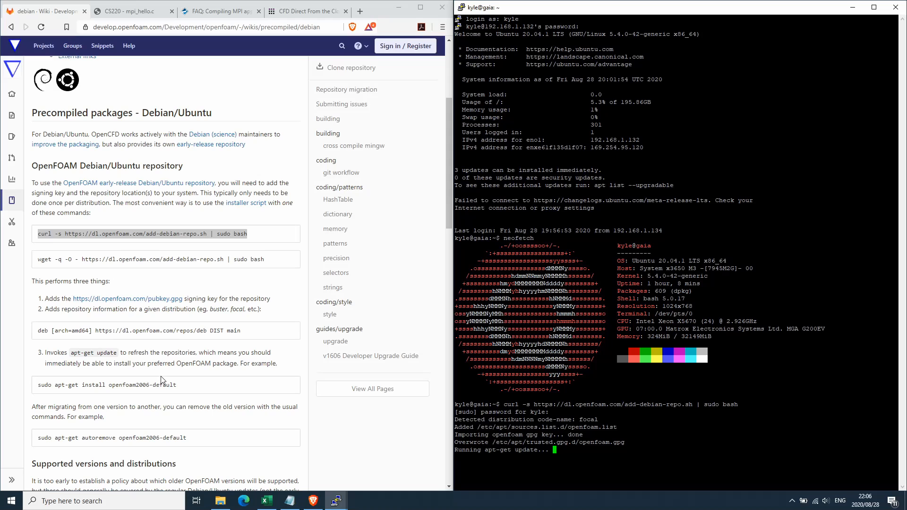
{"action": "scroll", "scroll_direction": "down", "scroll_amount": 3}
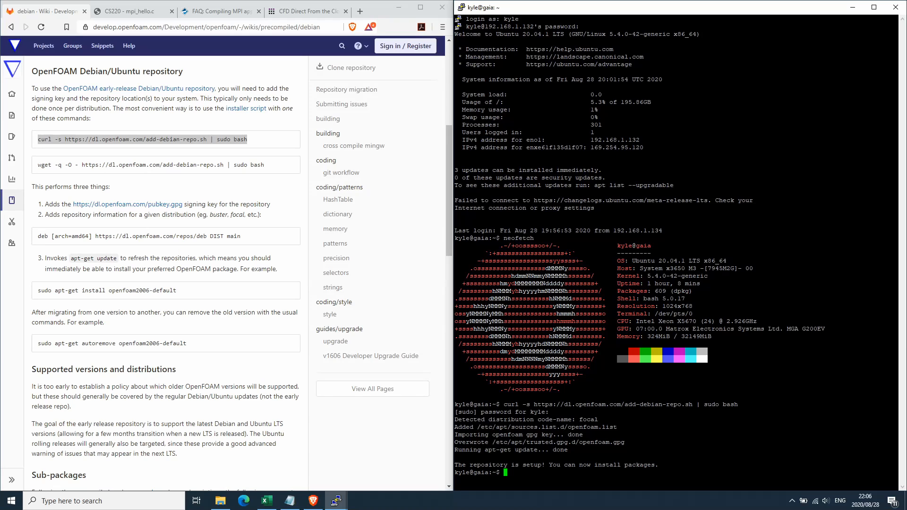
{"action": "mouse_move", "coordinate": [187, 291]}
{"action": "type", "text": "y"}
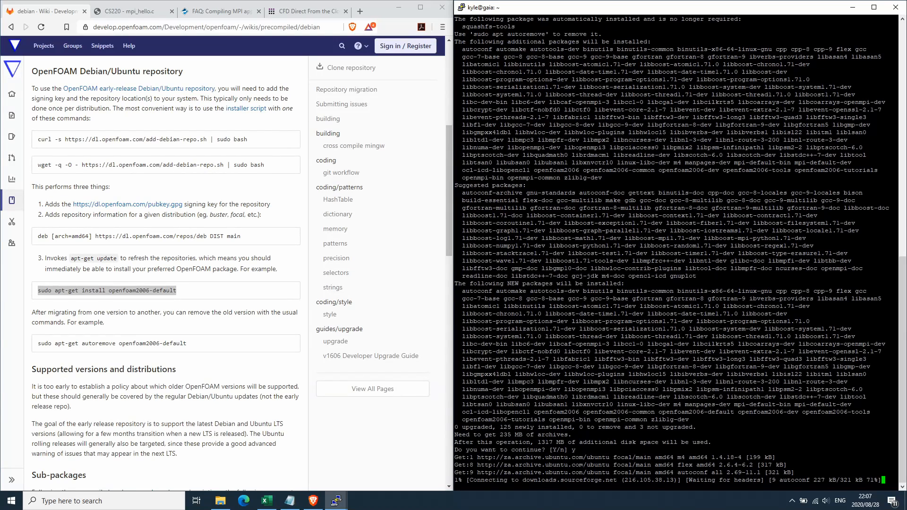
Step: Scroll the wiki to the 'sudo apt-get install openfoam2006-default' command for the gaia install
{"action": "scroll", "scroll_direction": "down", "scroll_amount": 3}
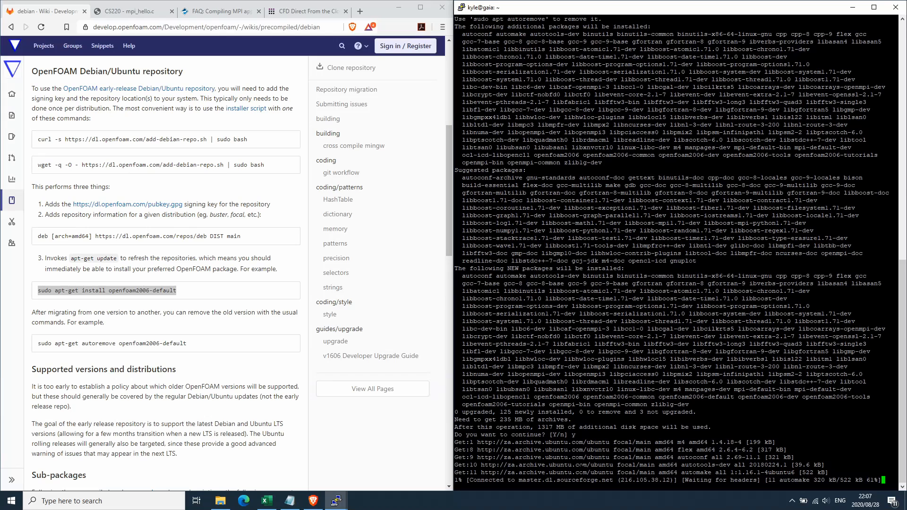
{"action": "scroll", "scroll_direction": "down", "scroll_amount": 3}
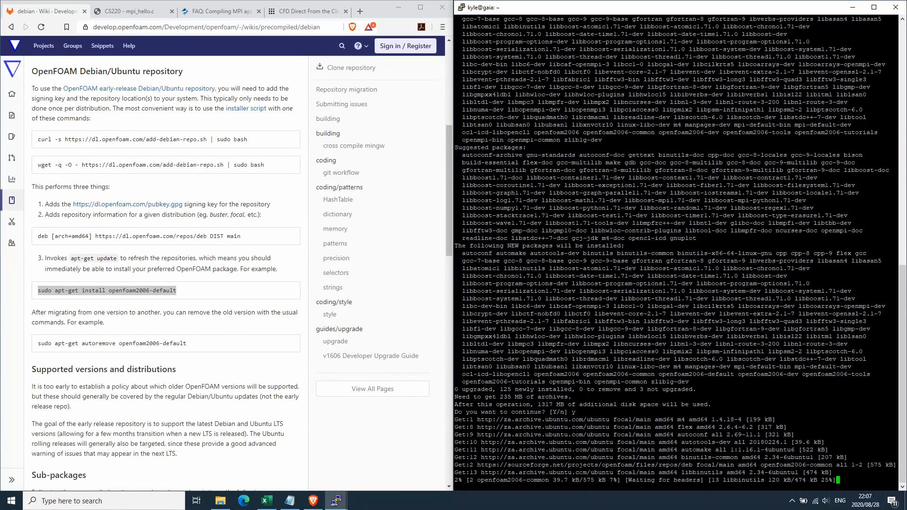